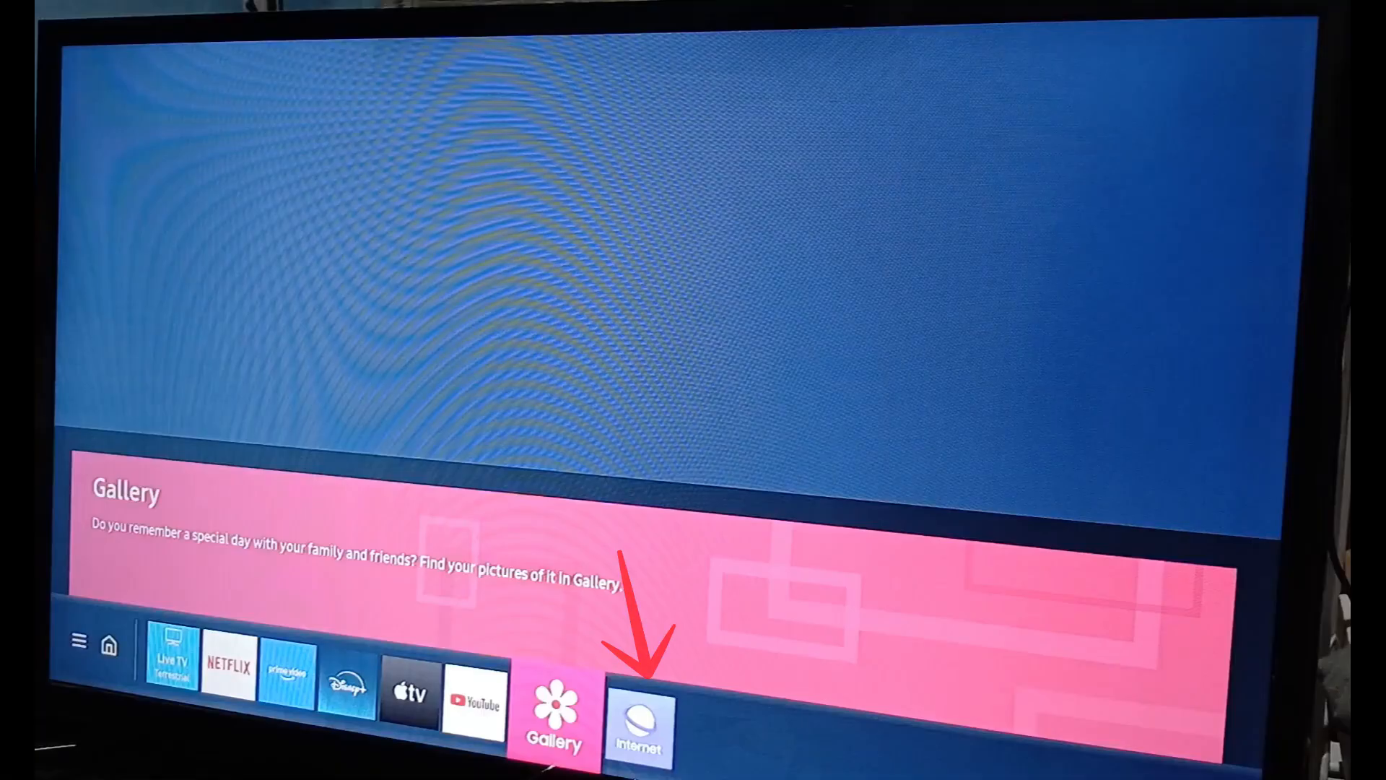
# Step: Move the home-bar focus onto the Internet browser app tile
pyautogui.click(639, 716)
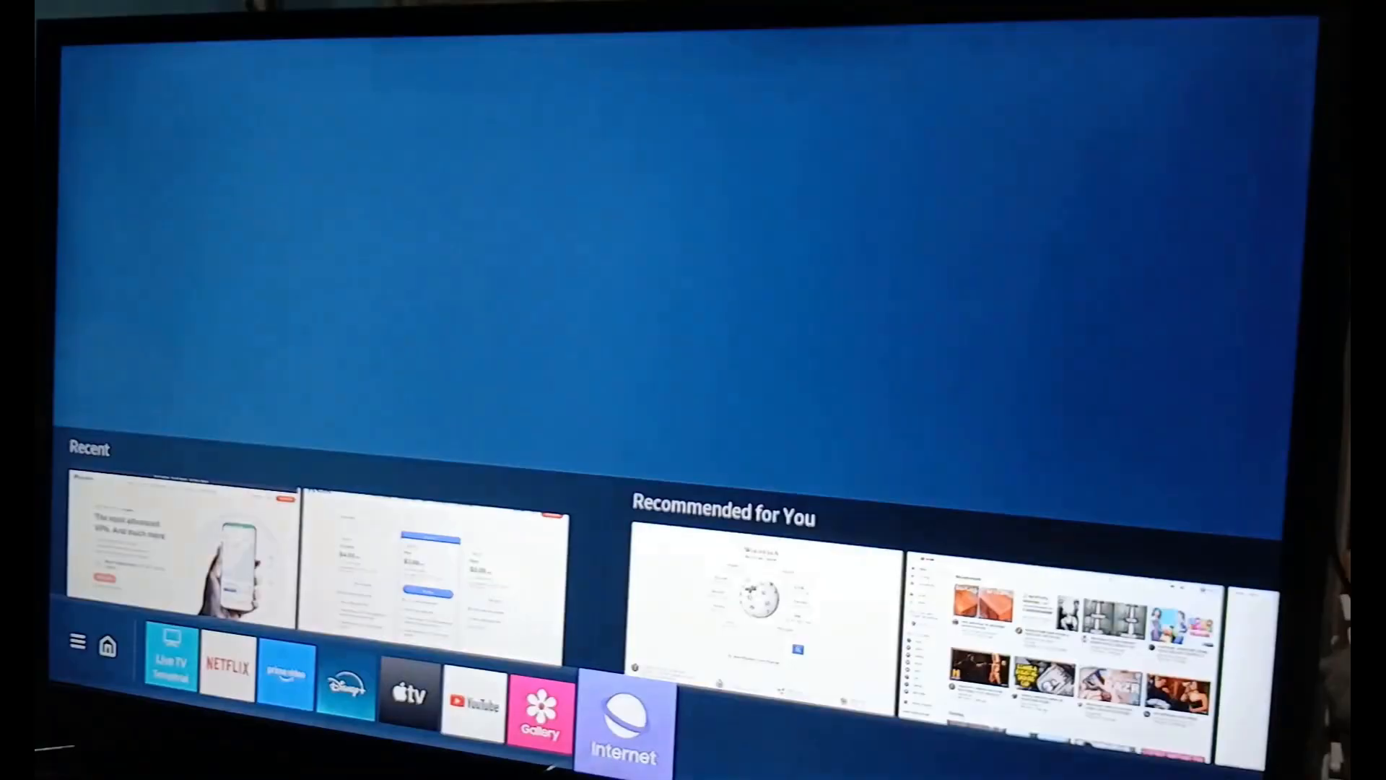
# Step: Launch the browser on nordvpn.com and start the 30-day risk-free offer to reach the plans
pyautogui.click(622, 699)
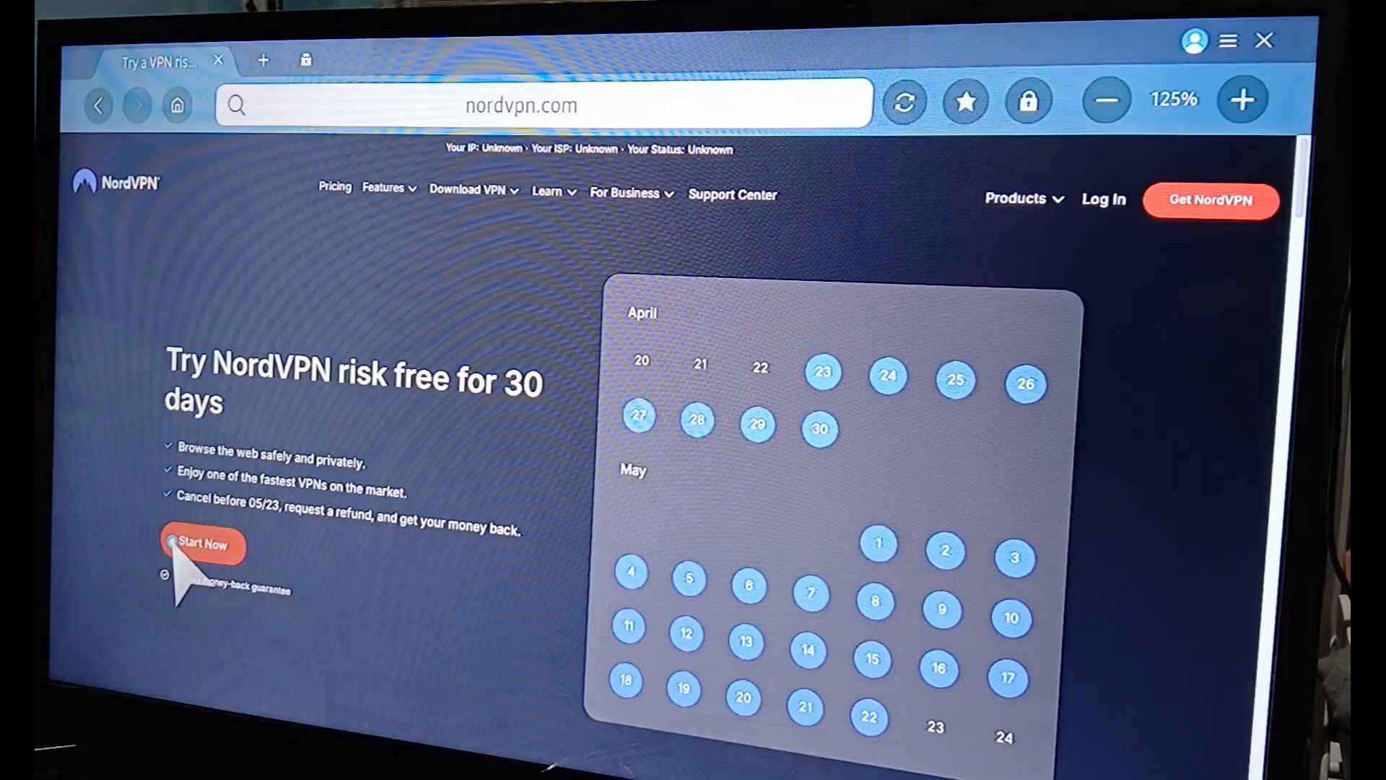
pyautogui.click(202, 545)
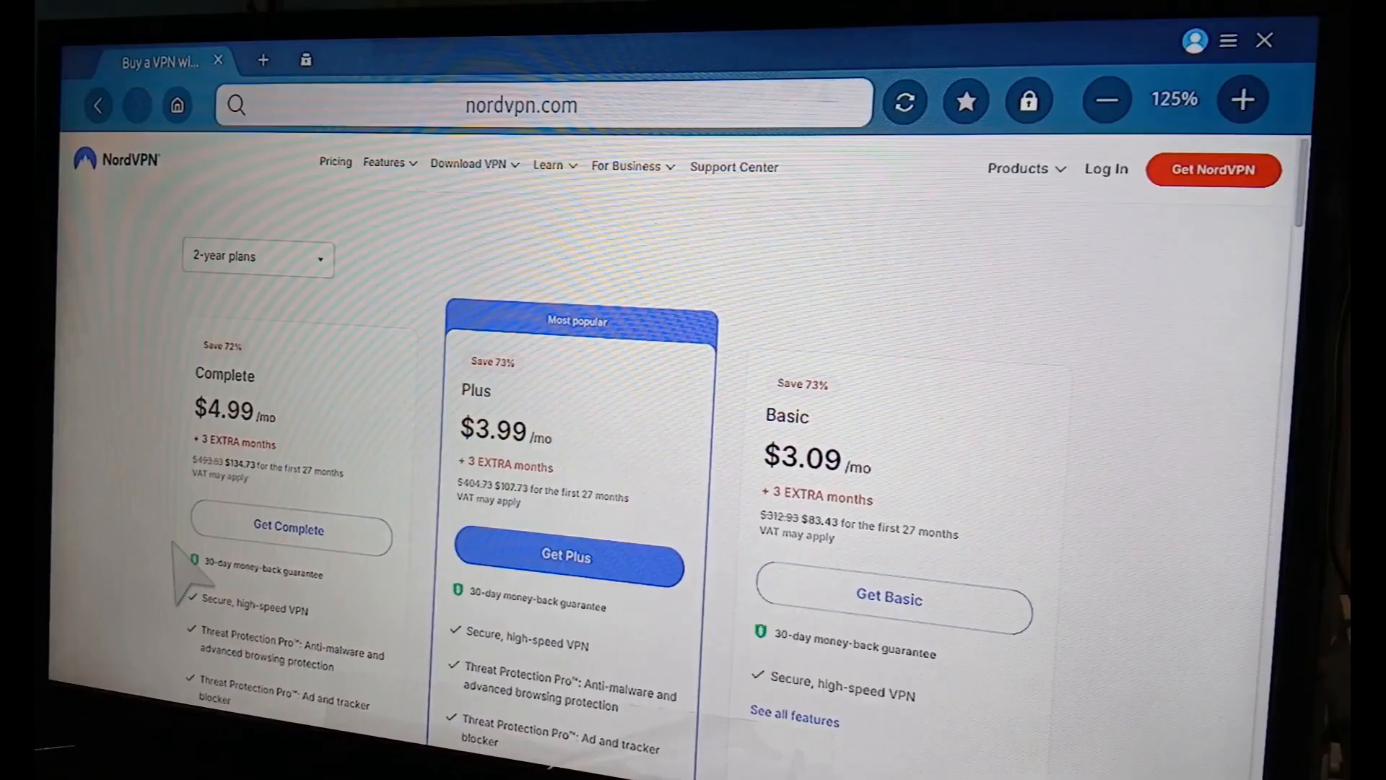
pyautogui.scroll(-3)
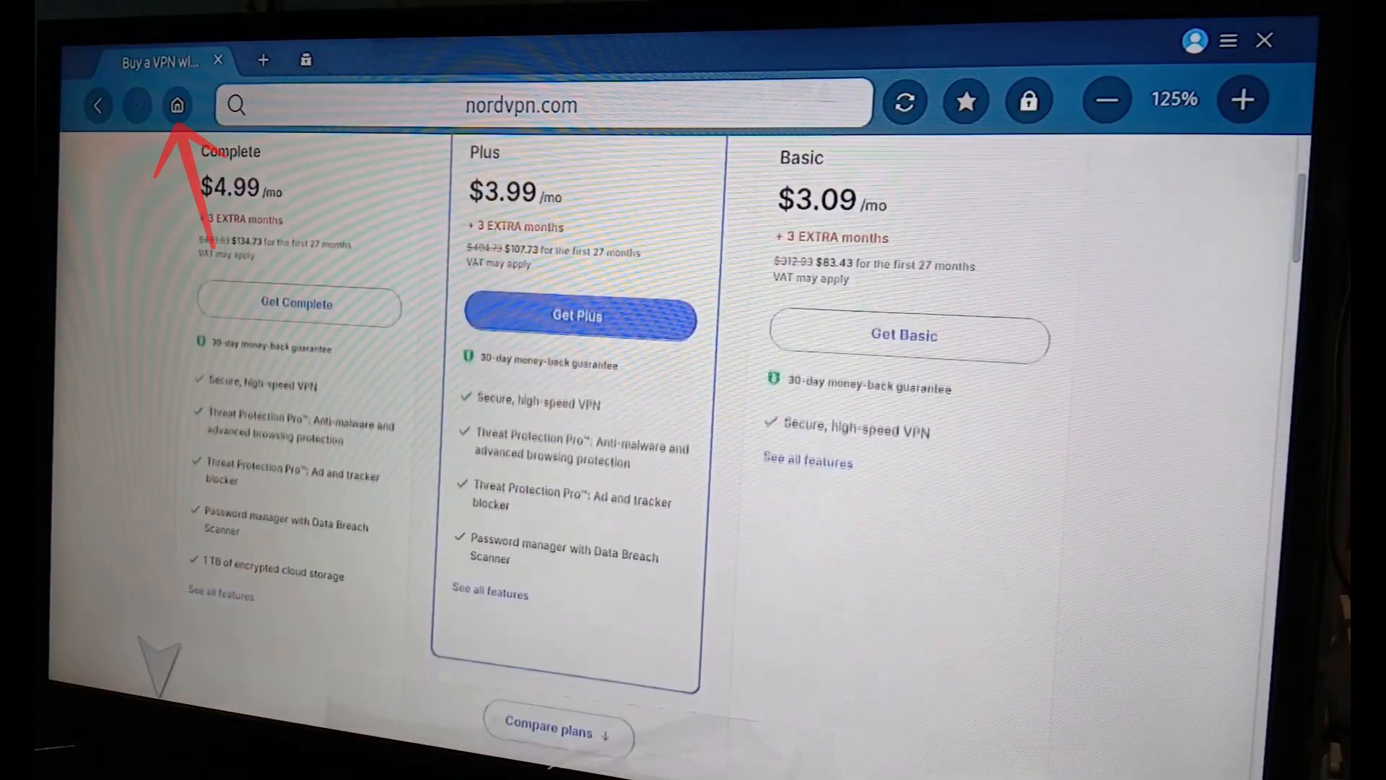